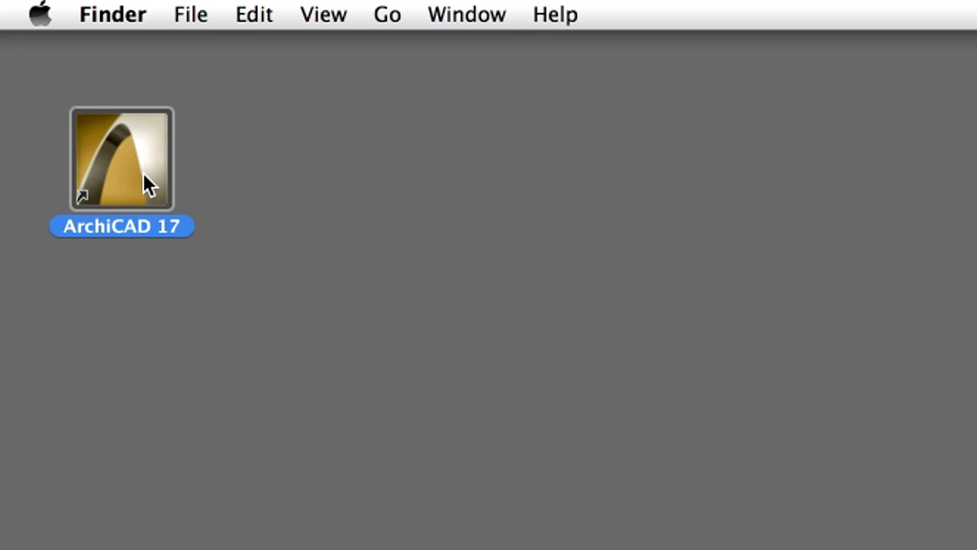
# Launch ArchiCAD 17 from its desktop icon to reach the start dialog.
pyautogui.doubleClick(121, 158)
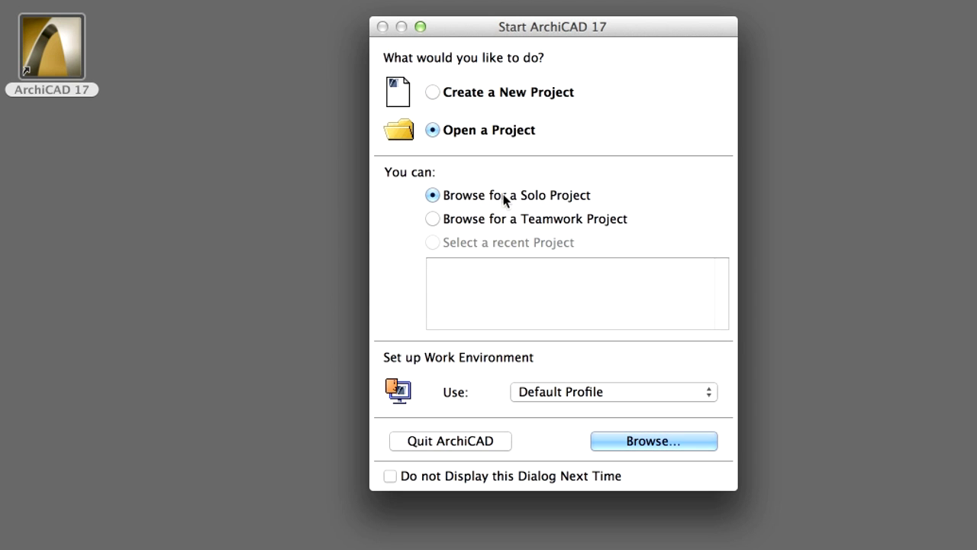
pyautogui.moveTo(673, 281)
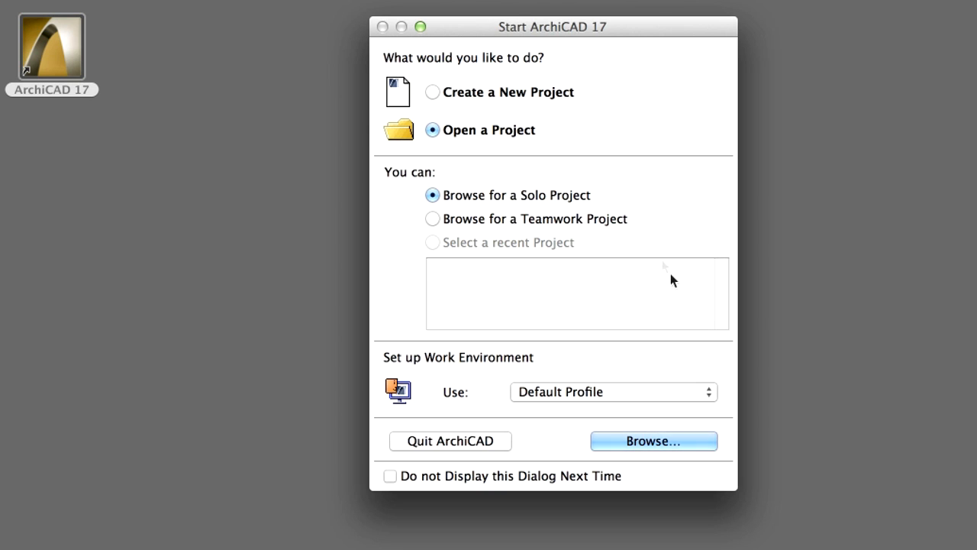
pyautogui.moveTo(706, 450)
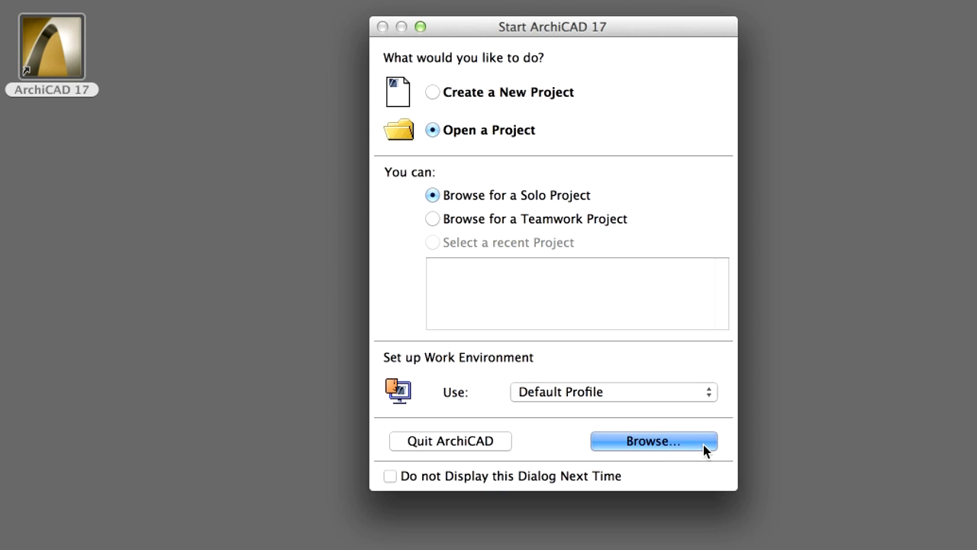
# Browse ArchiCAD_Training_Series_4 and open Office_building_complete.pla.
pyautogui.click(652, 440)
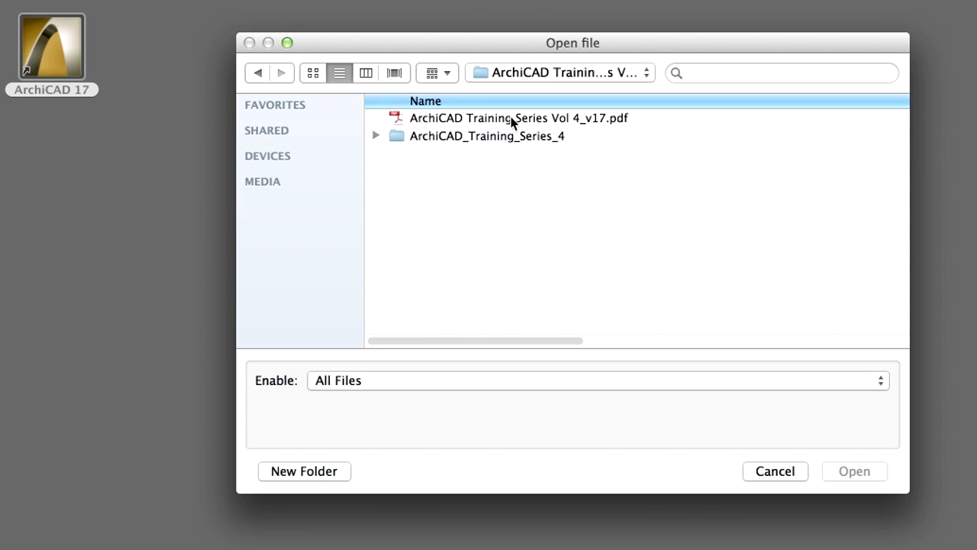
pyautogui.moveTo(374, 142)
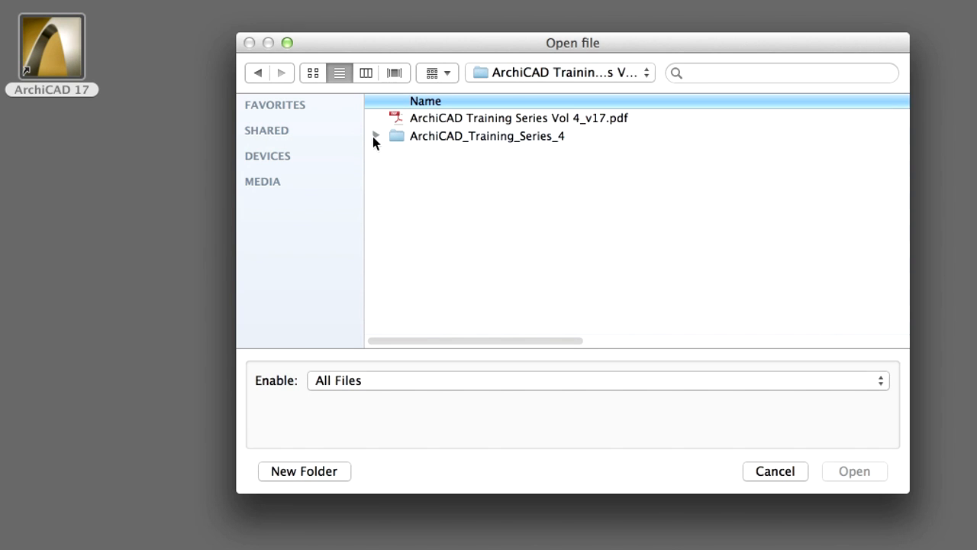
pyautogui.click(375, 136)
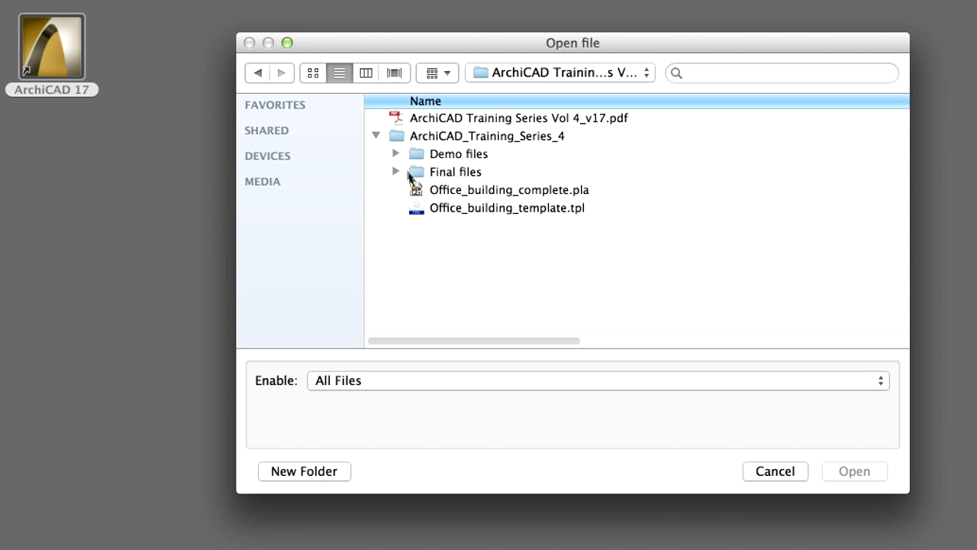
pyautogui.click(508, 189)
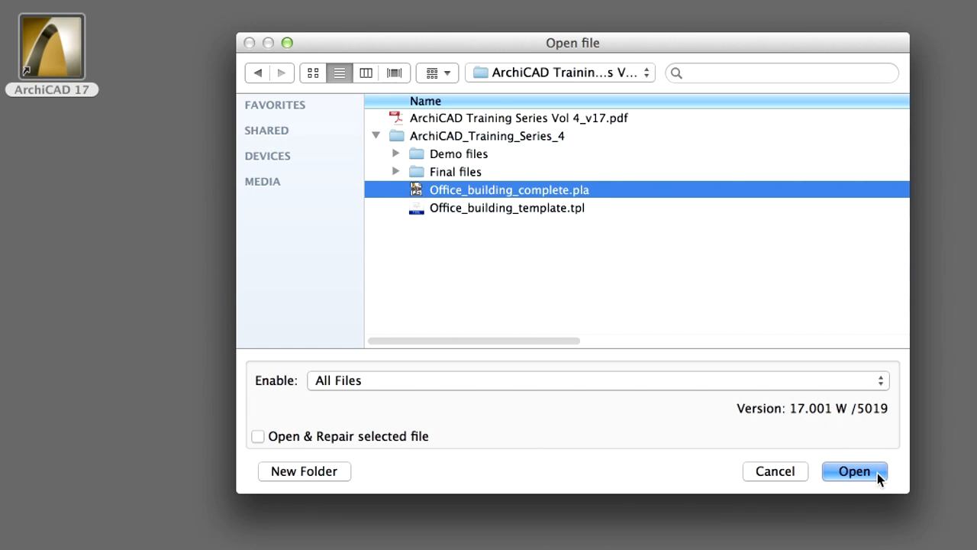
pyautogui.click(854, 471)
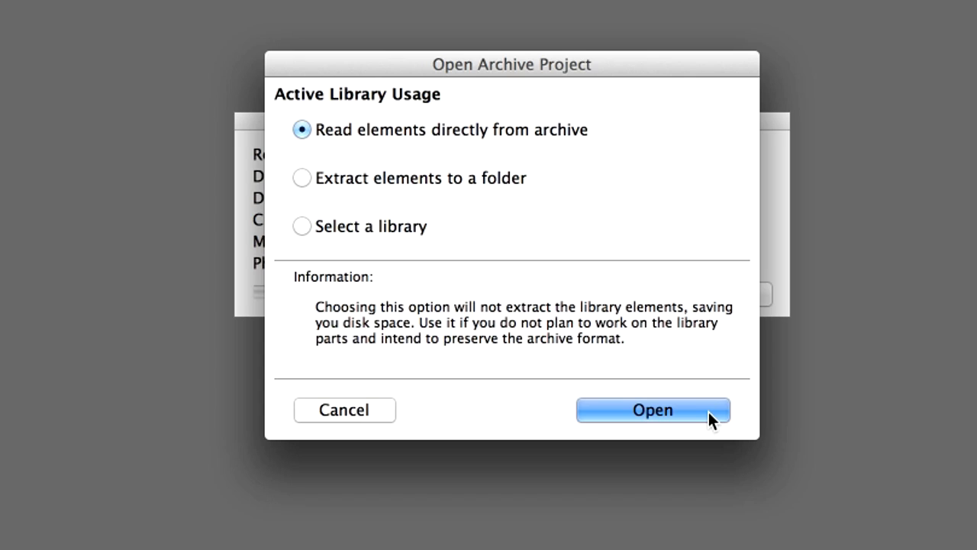
# Read the archive library, relink missing drawings to CAD details, and update all drawings.
pyautogui.click(652, 410)
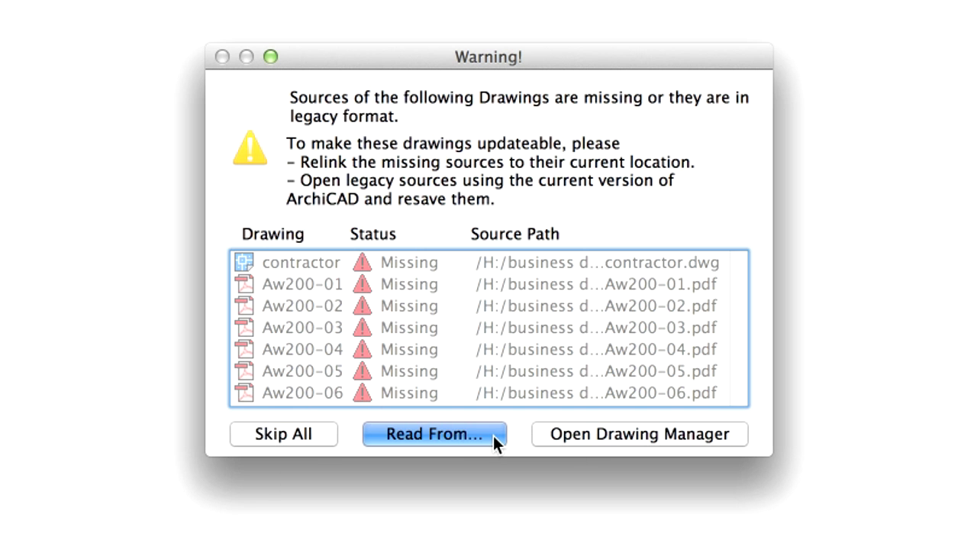
pyautogui.click(435, 433)
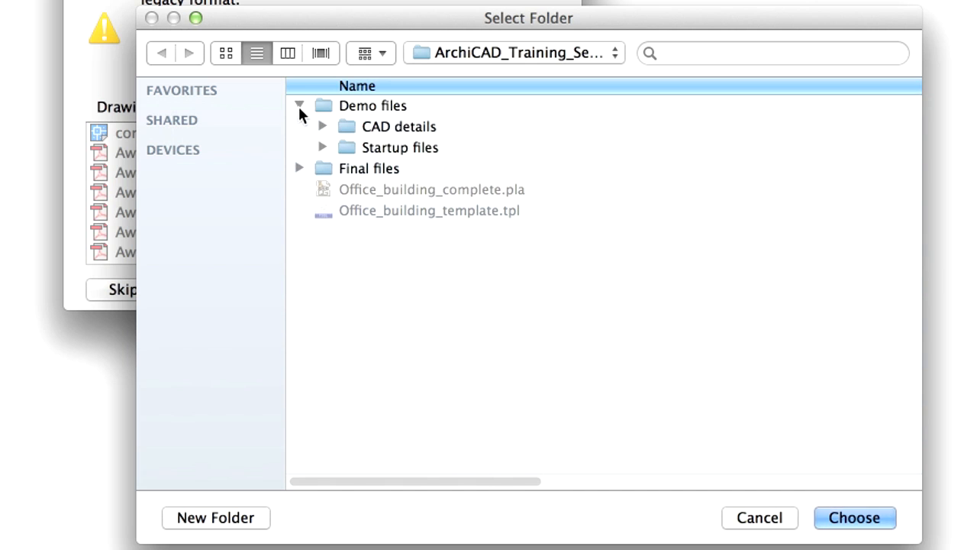
pyautogui.click(321, 126)
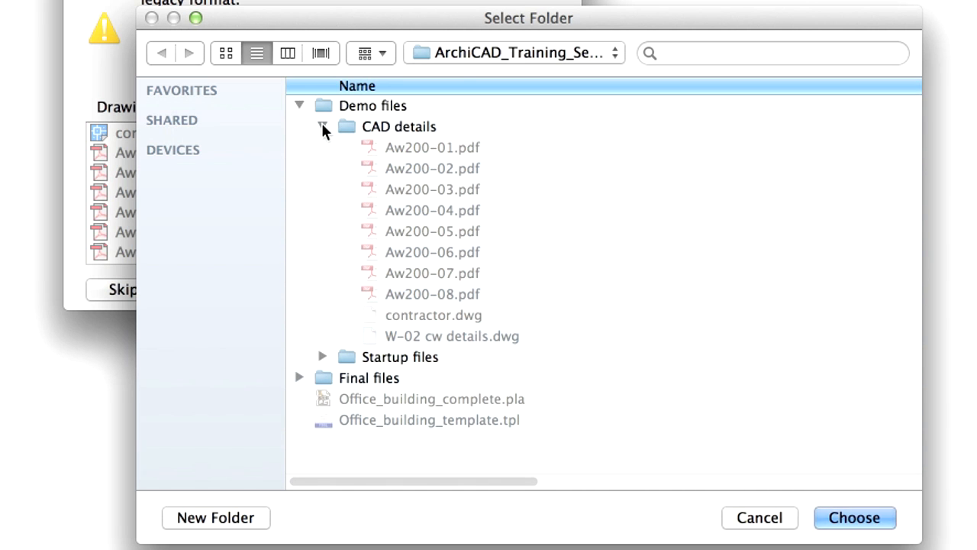
pyautogui.click(399, 126)
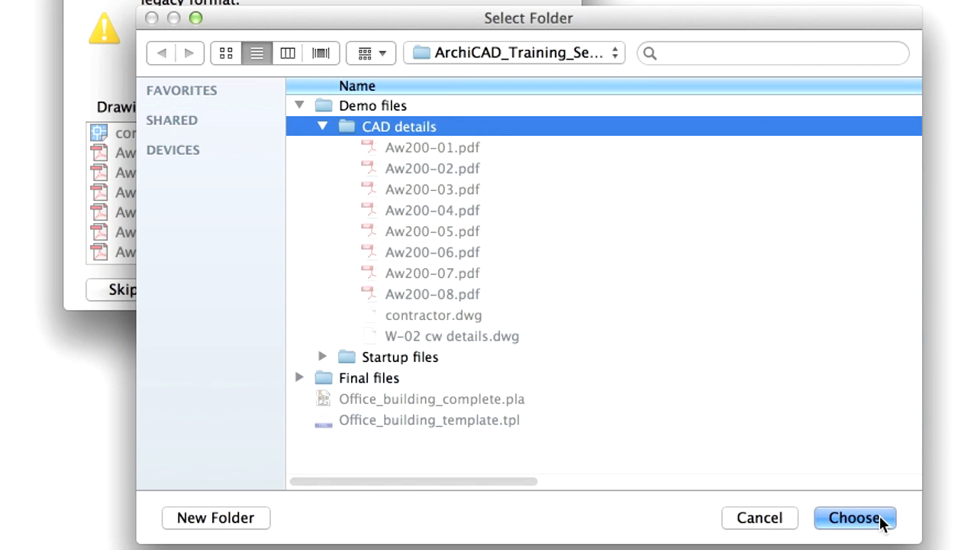
pyautogui.click(854, 517)
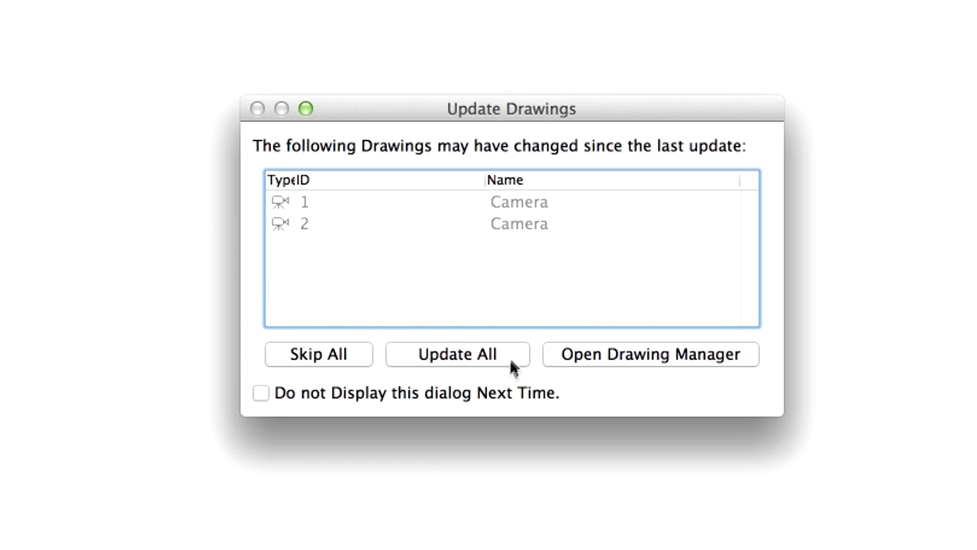
pyautogui.click(457, 353)
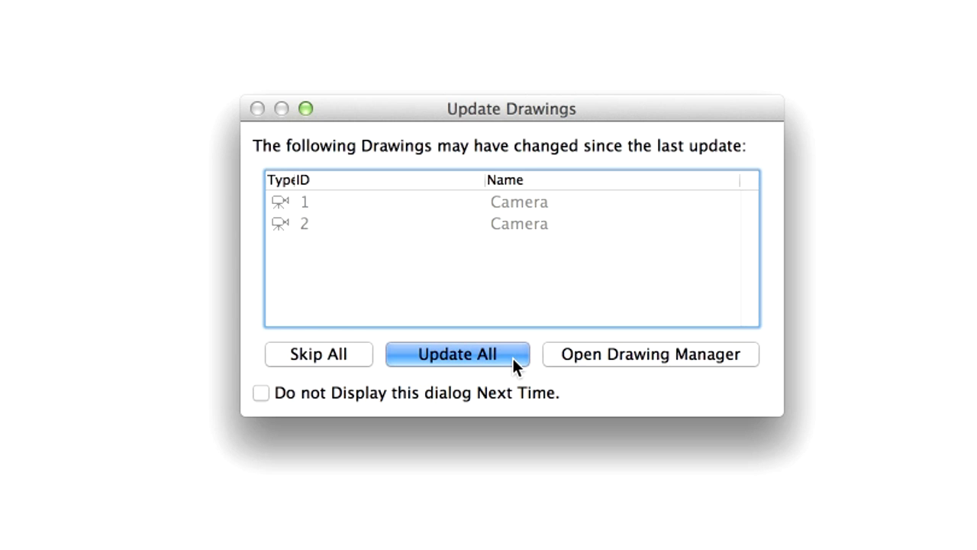
pyautogui.click(457, 353)
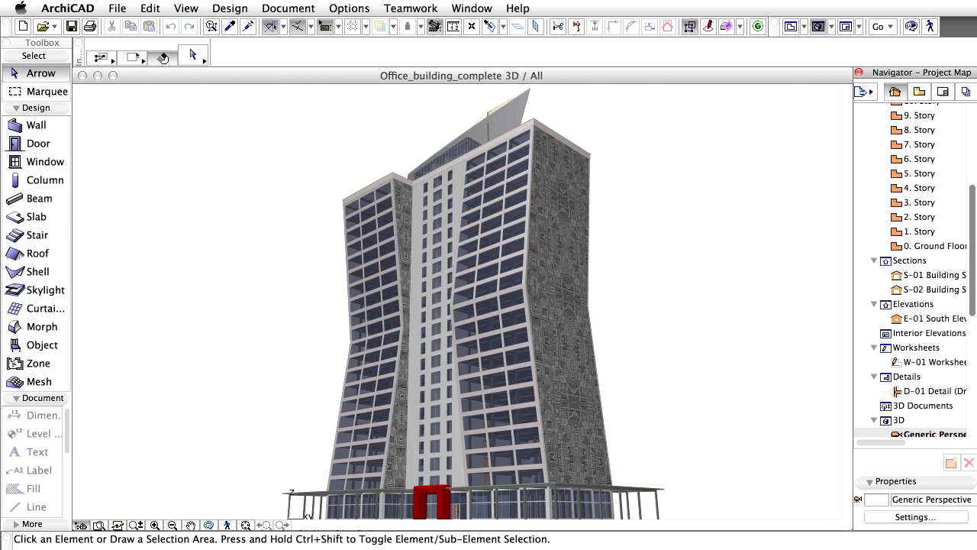
# View the S-02 section, 2. Story plan and D-01 Detail from the Navigator.
pyautogui.doubleClick(934, 326)
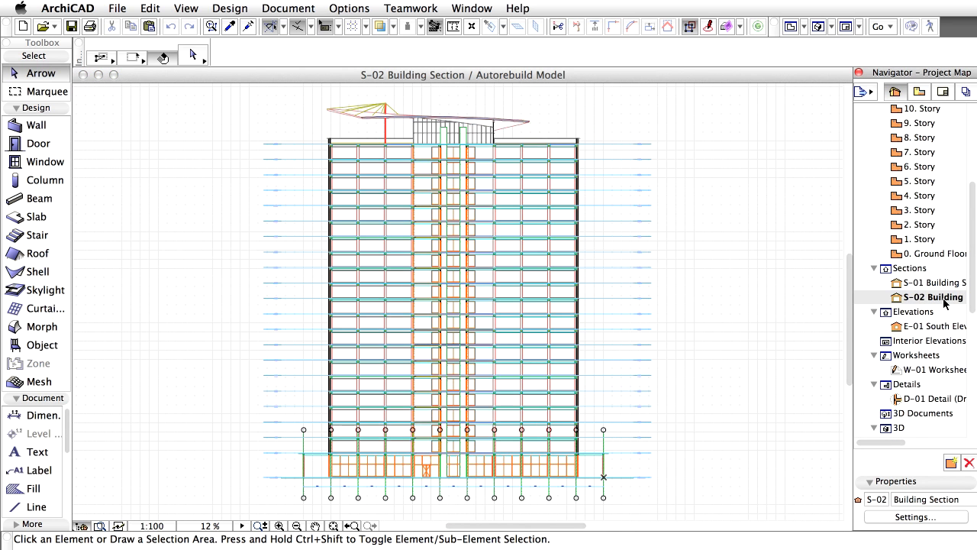
pyautogui.doubleClick(933, 283)
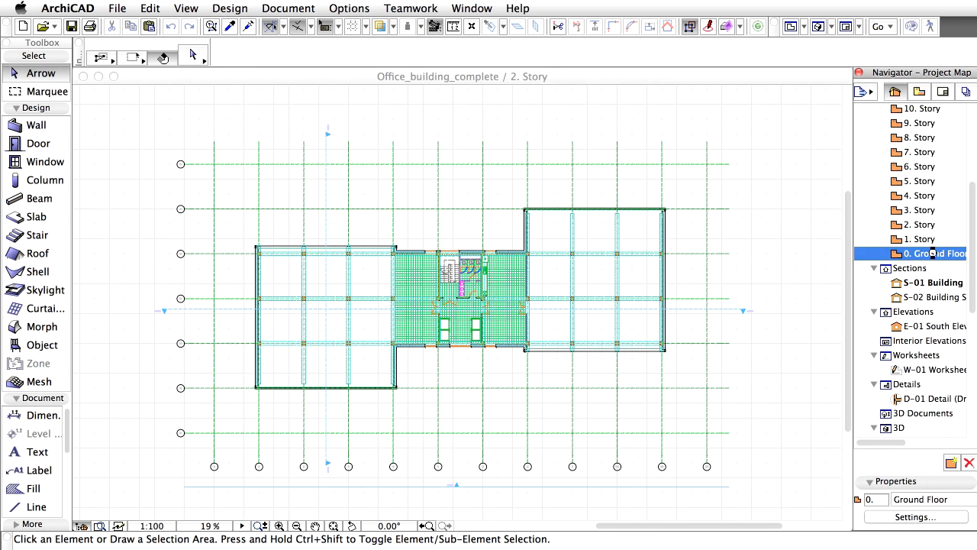
pyautogui.doubleClick(934, 253)
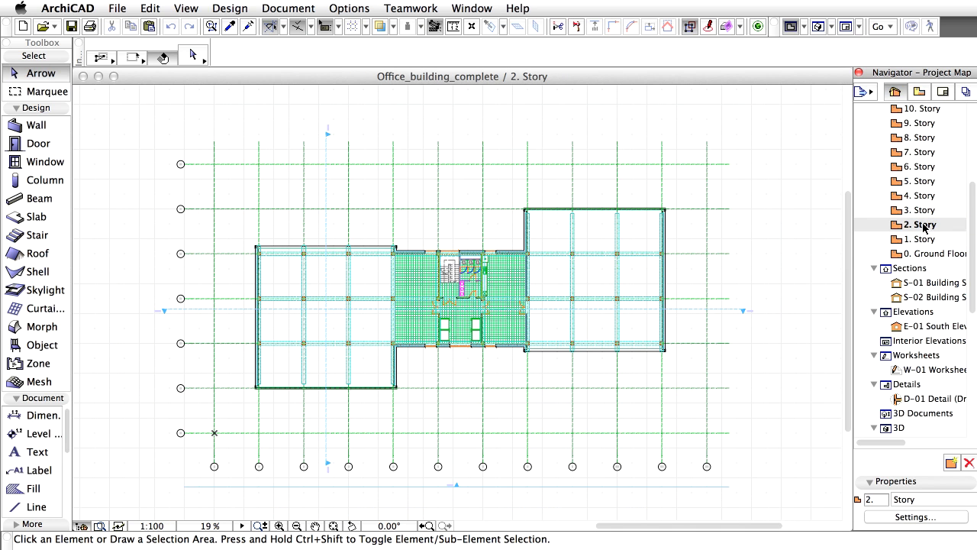
pyautogui.doubleClick(931, 398)
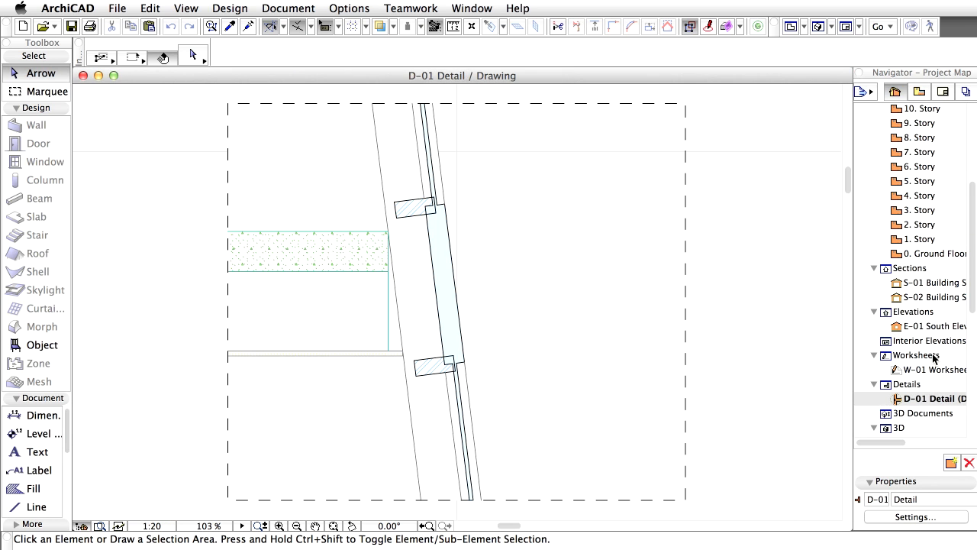
pyautogui.scroll(-3)
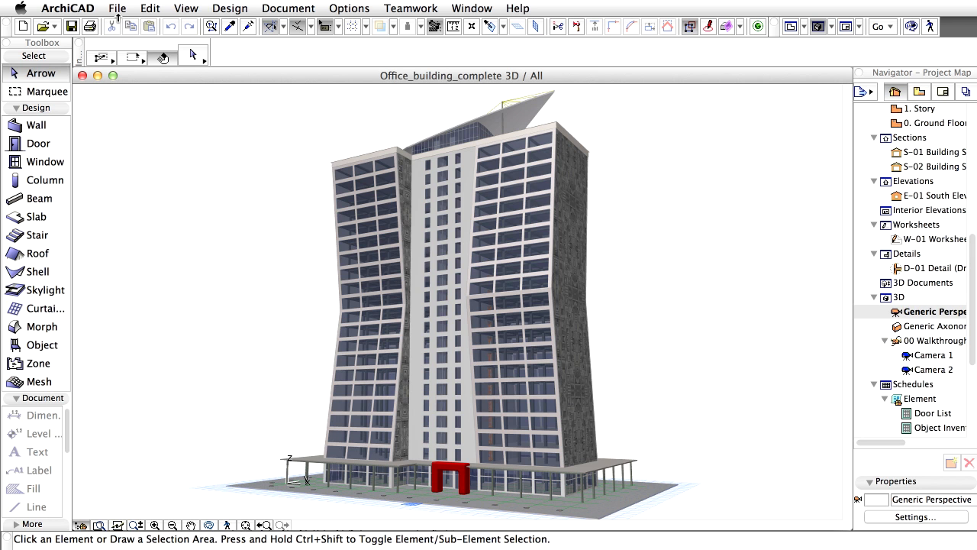
# Close Office_building_complete from the File menu, discarding unsaved changes.
pyautogui.click(117, 8)
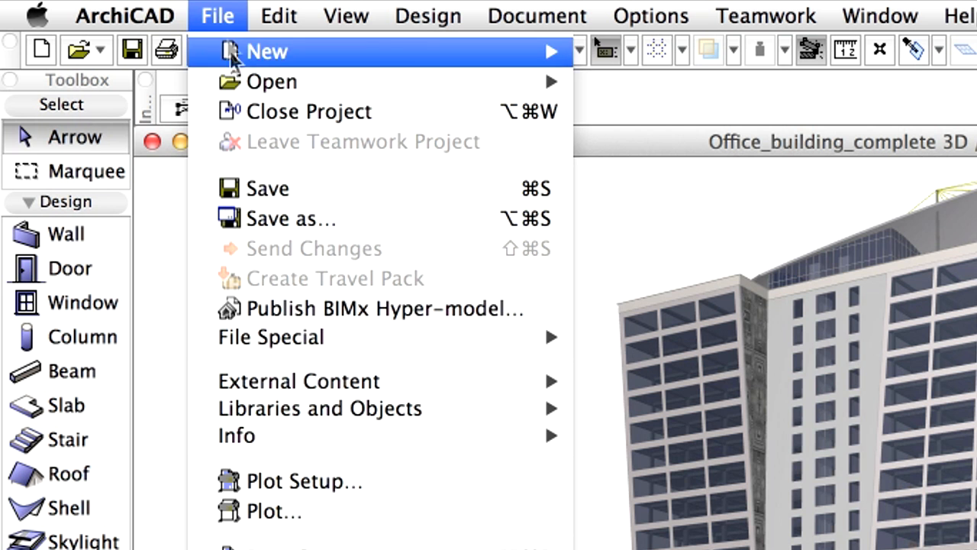
pyautogui.moveTo(424, 122)
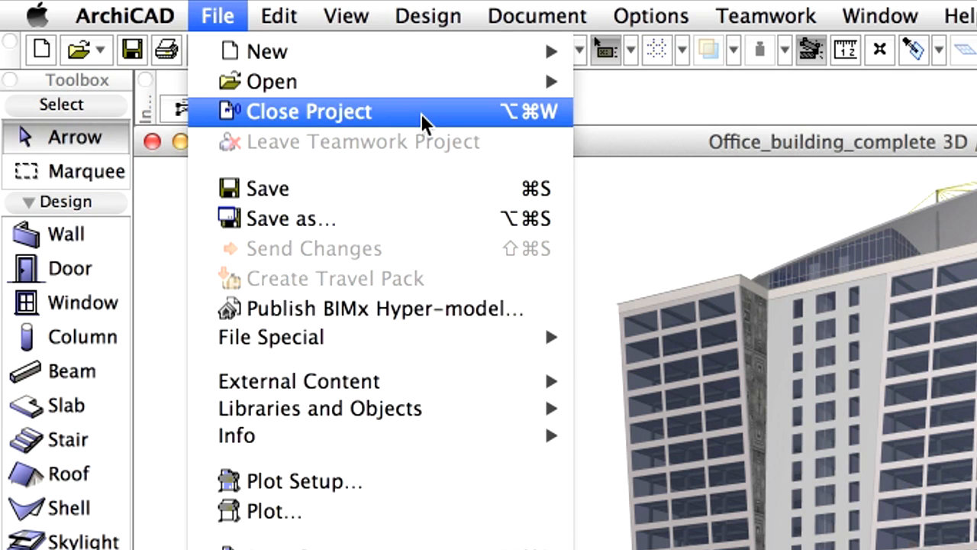
pyautogui.click(308, 110)
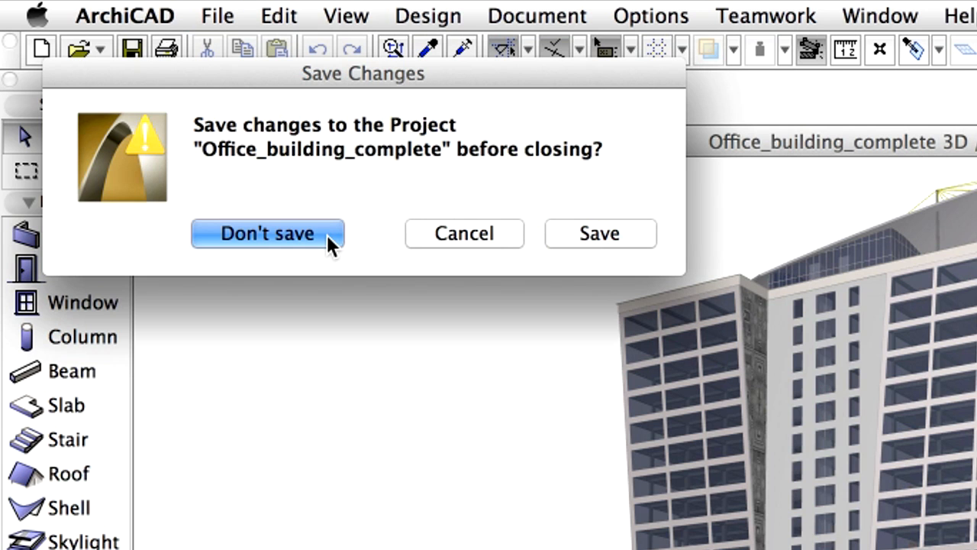
pyautogui.click(268, 233)
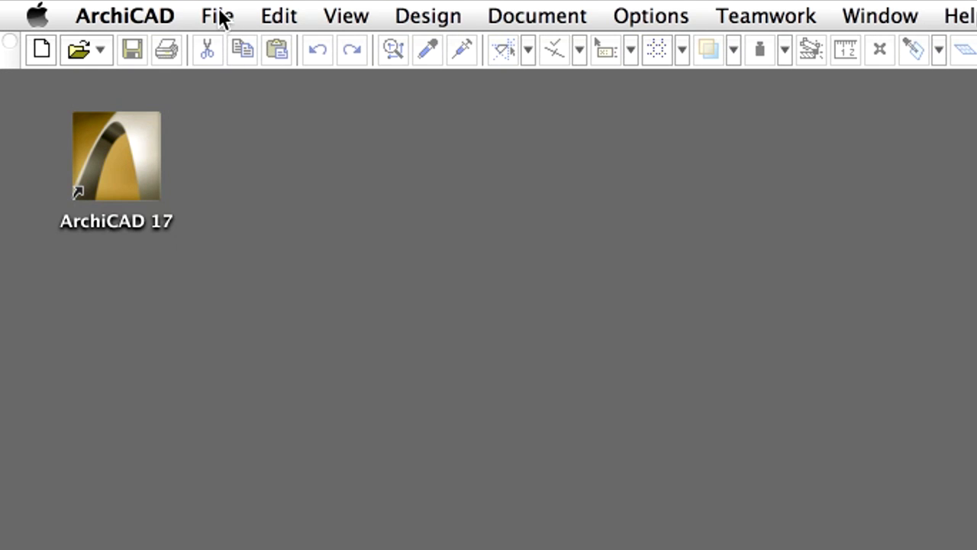
# Create a new project from Office_building_template.tpl using Standard Profile 17.
pyautogui.click(217, 16)
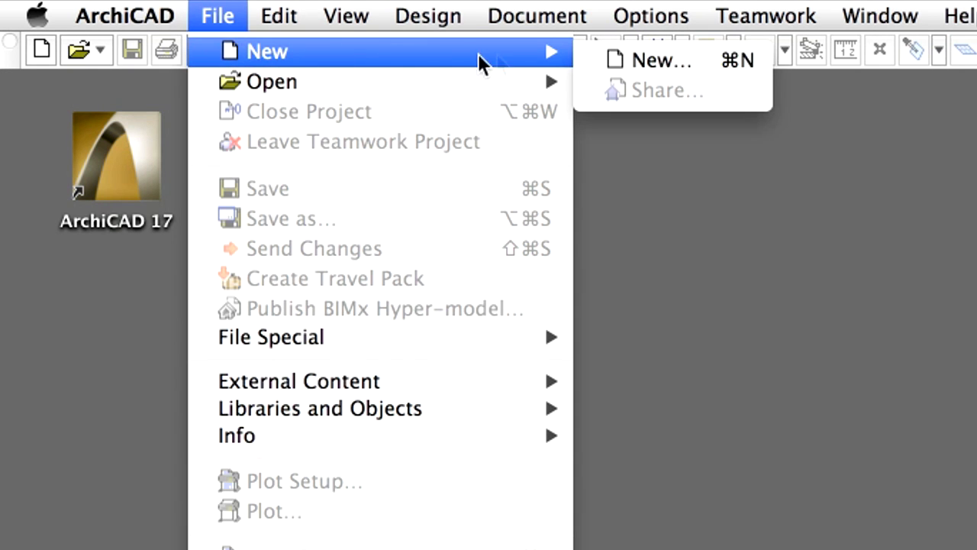
pyautogui.moveTo(661, 60)
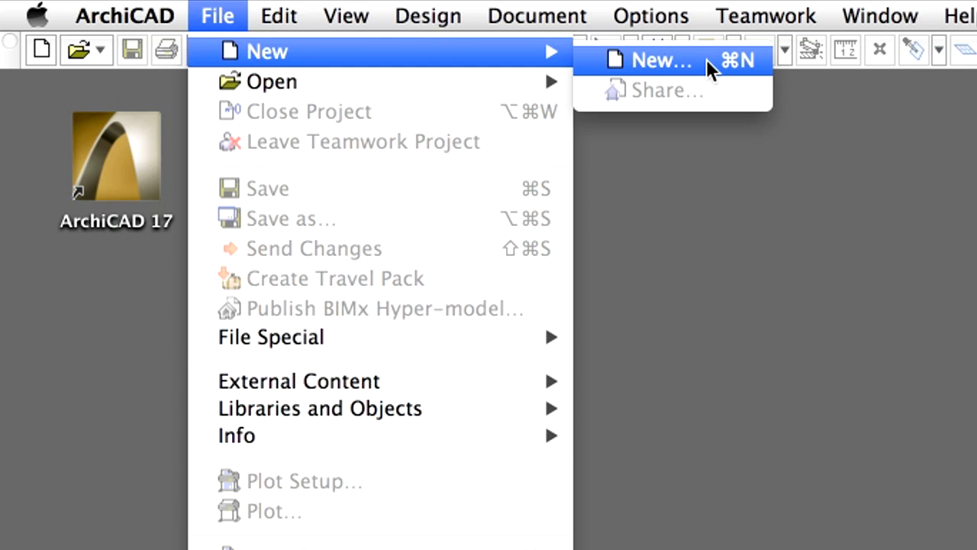
pyautogui.click(660, 60)
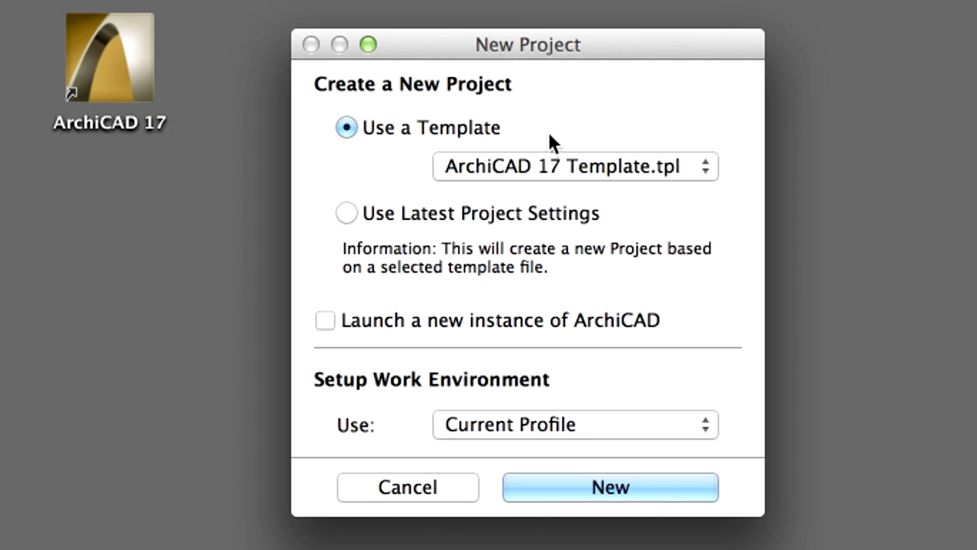
pyautogui.click(574, 166)
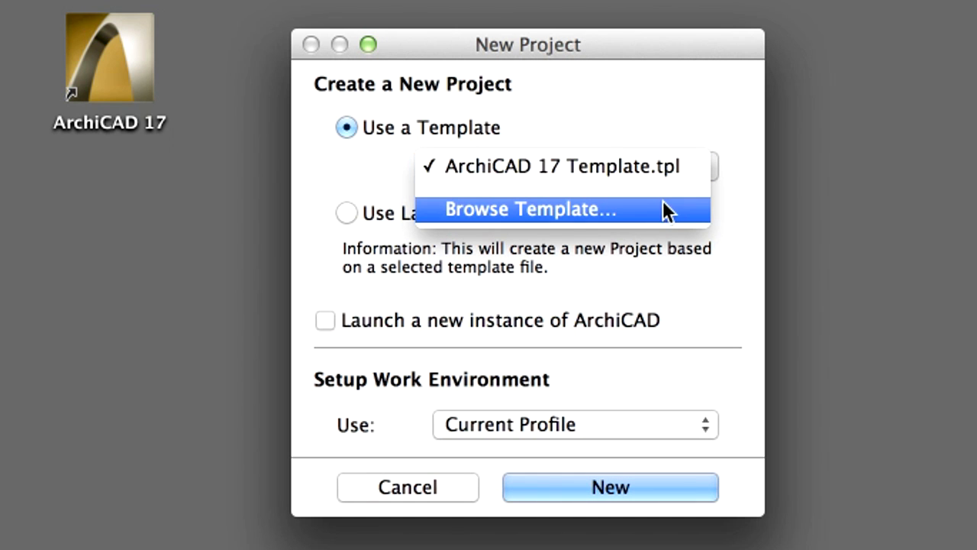
pyautogui.moveTo(669, 221)
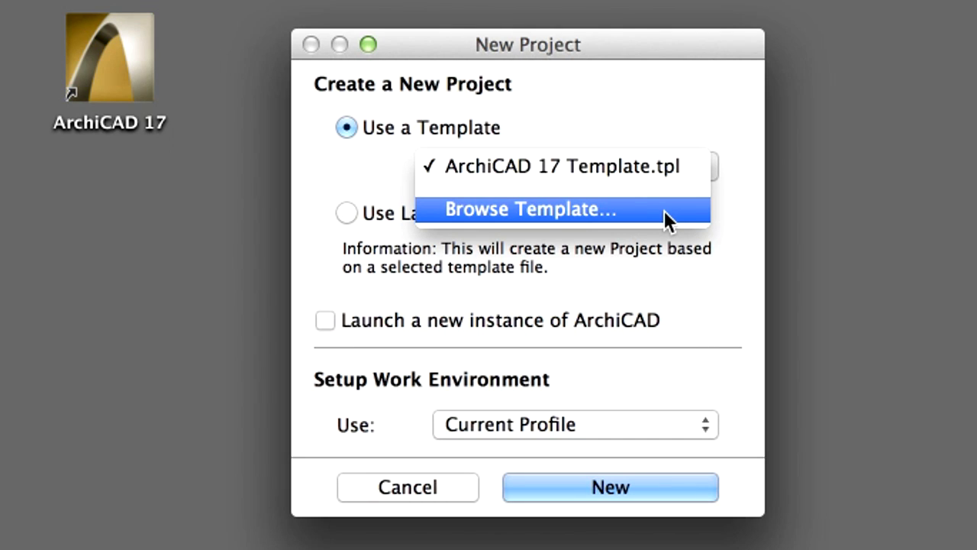
pyautogui.click(529, 209)
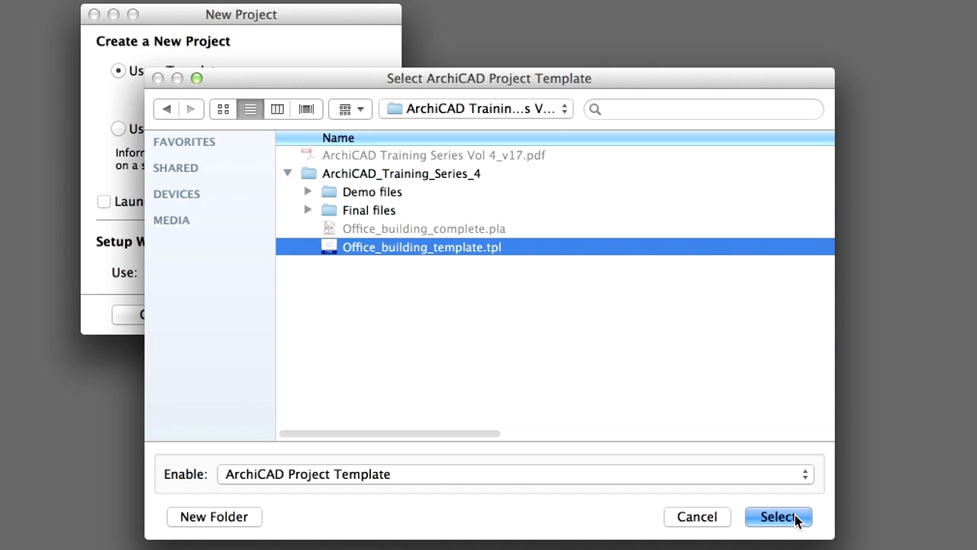
pyautogui.click(645, 382)
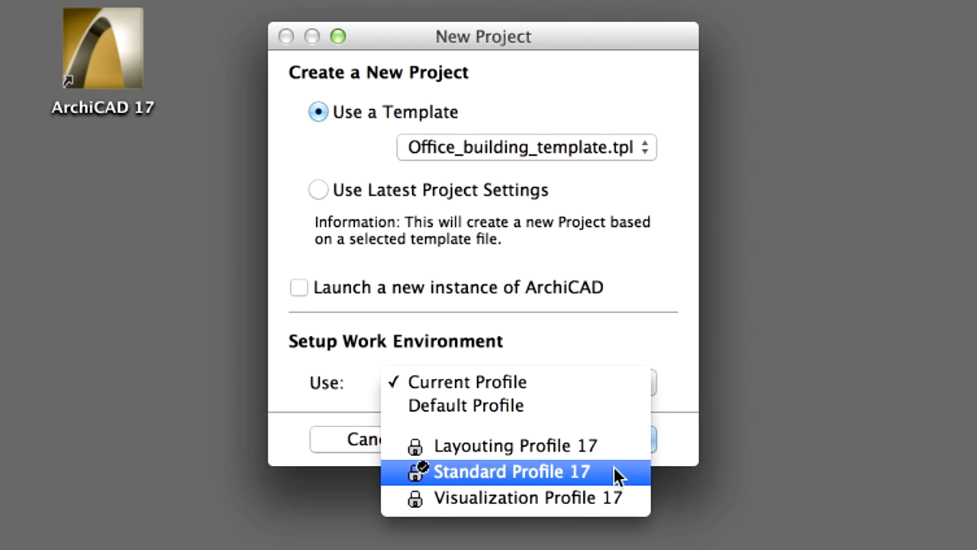
pyautogui.click(512, 471)
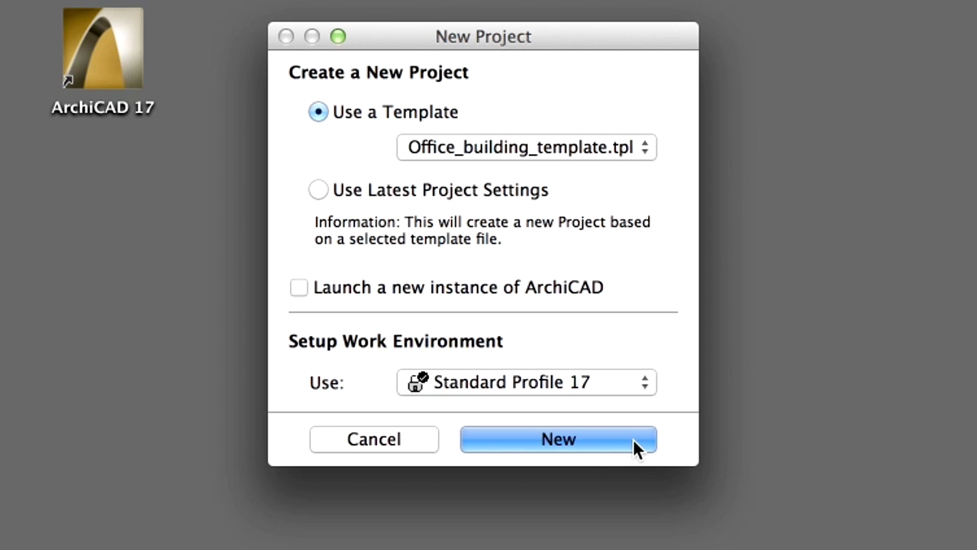
pyautogui.click(558, 439)
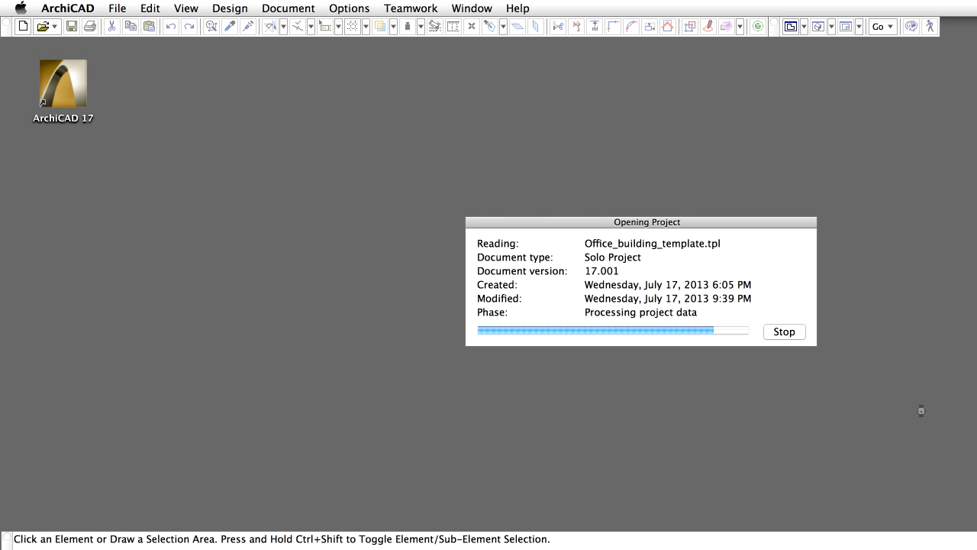